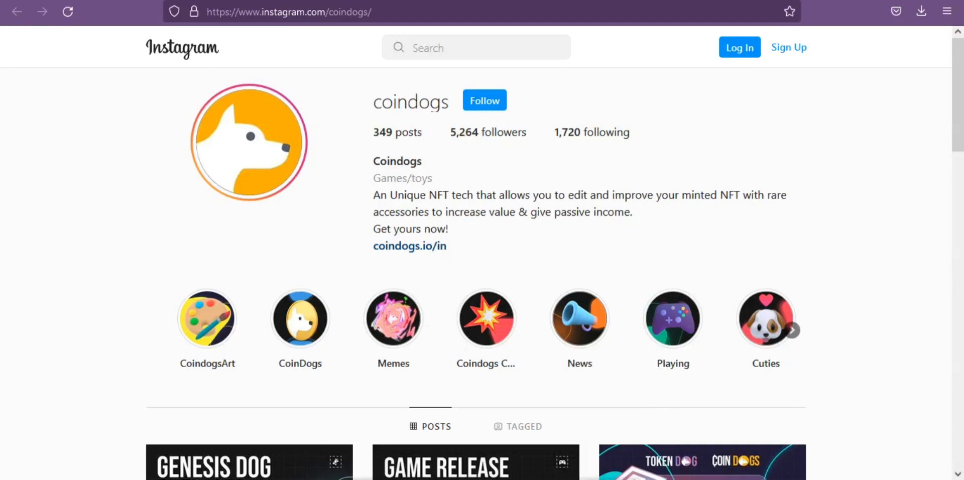
Scroll the coindogs Instagram profile past the bio and story highlights to the first rows of NFT posts
{"action": "scroll", "scroll_direction": "down", "scroll_amount": 3}
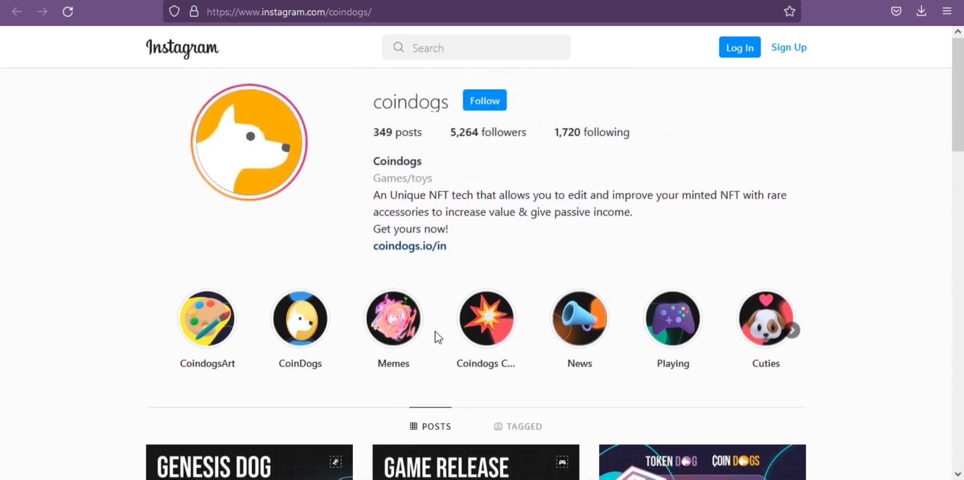
{"action": "scroll", "scroll_direction": "down", "scroll_amount": 3}
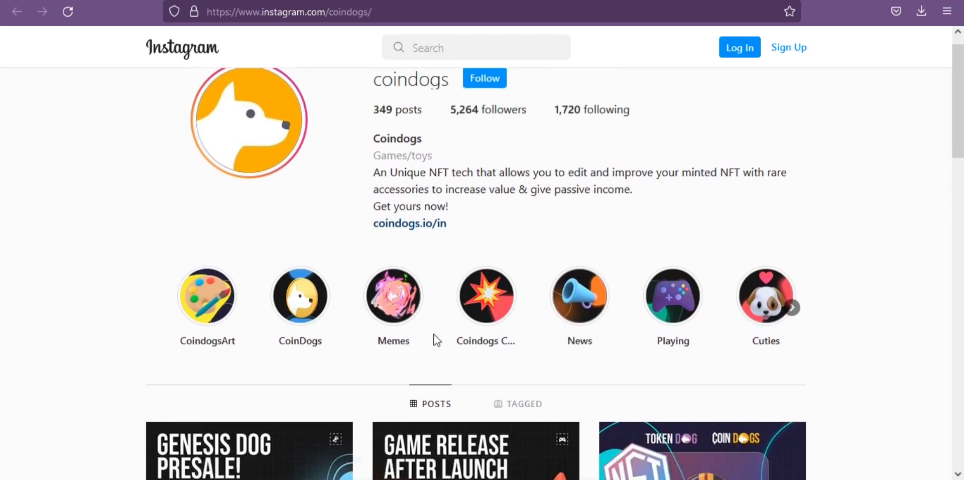
{"action": "scroll", "scroll_direction": "down", "scroll_amount": 3}
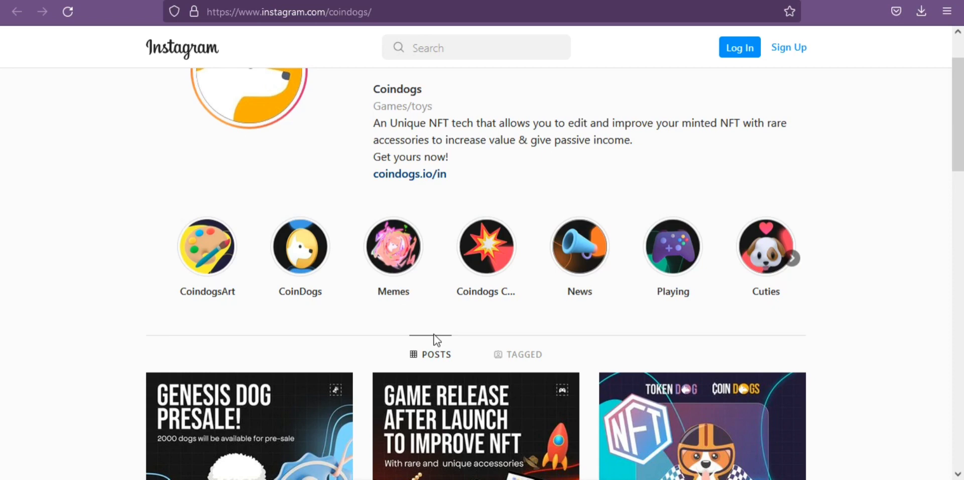
{"action": "scroll", "scroll_direction": "down", "scroll_amount": 3}
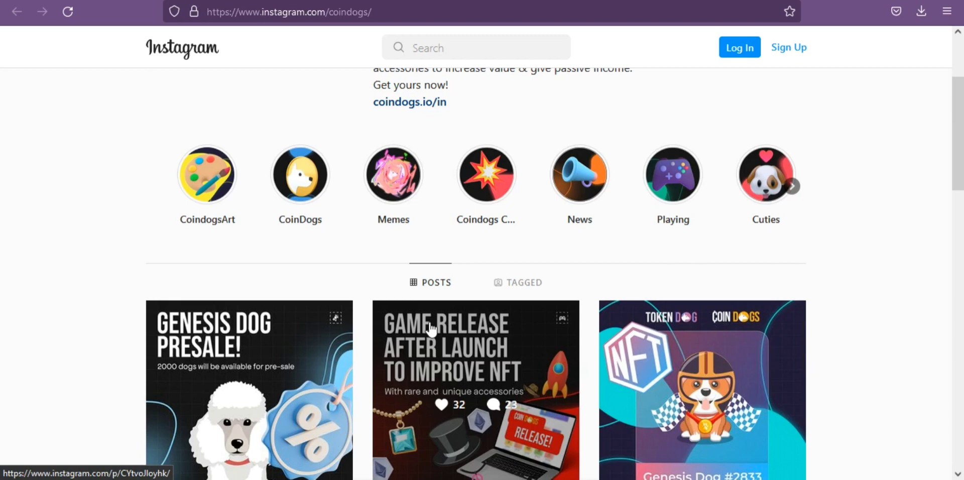
{"action": "scroll", "scroll_direction": "down", "scroll_amount": 3}
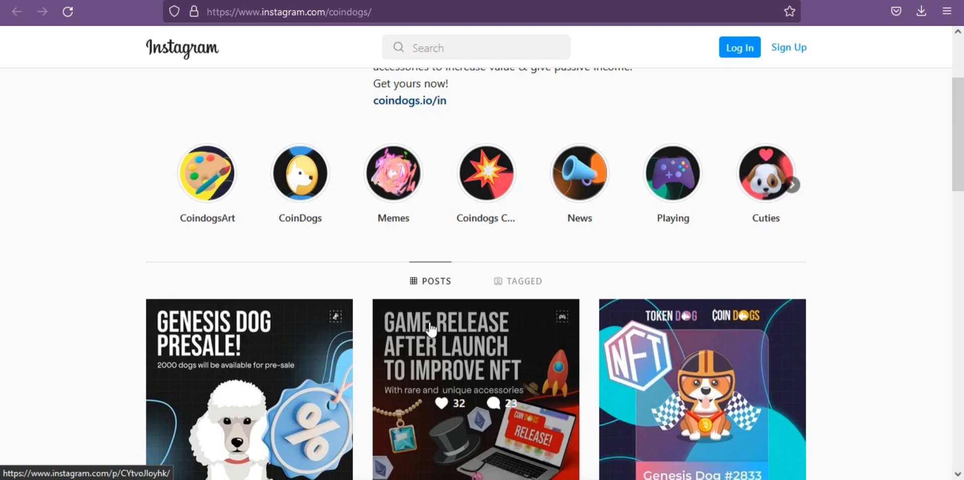
{"action": "scroll", "scroll_direction": "down", "scroll_amount": 3}
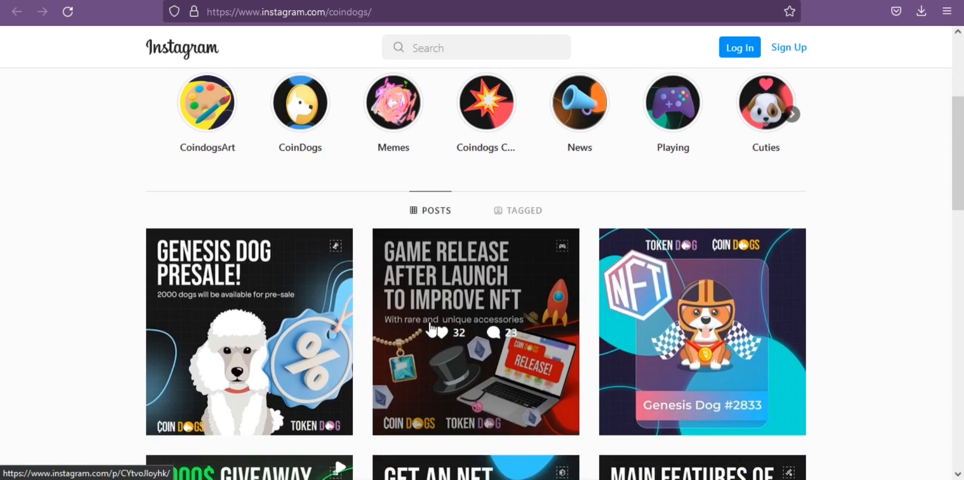
{"action": "scroll", "scroll_direction": "down", "scroll_amount": 3}
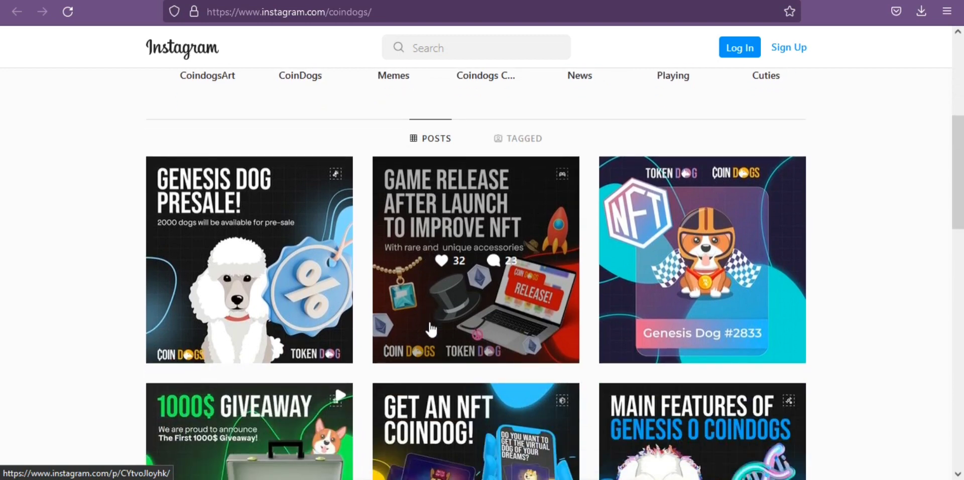
{"action": "scroll", "scroll_direction": "down", "scroll_amount": 3}
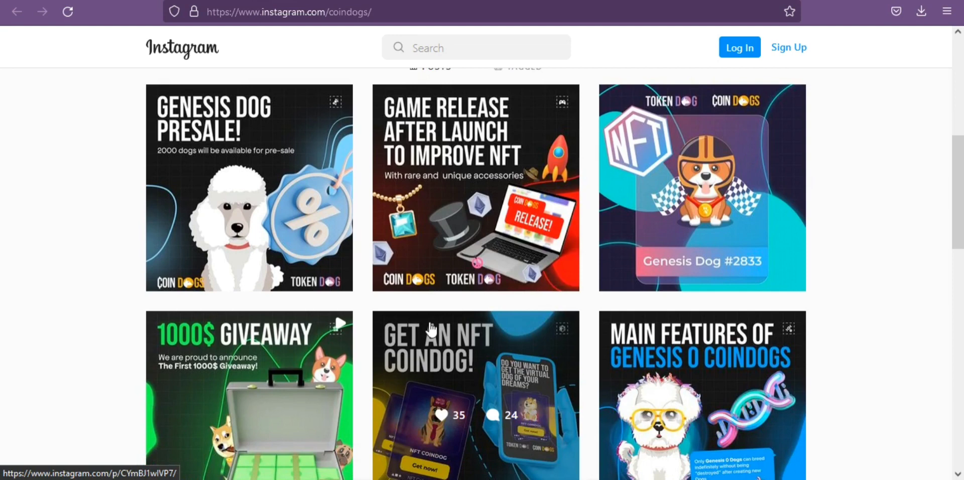
Scroll through the post grid past 'Show More Posts' to the Related Accounts suggestions and footer
{"action": "scroll", "scroll_direction": "down", "scroll_amount": 3}
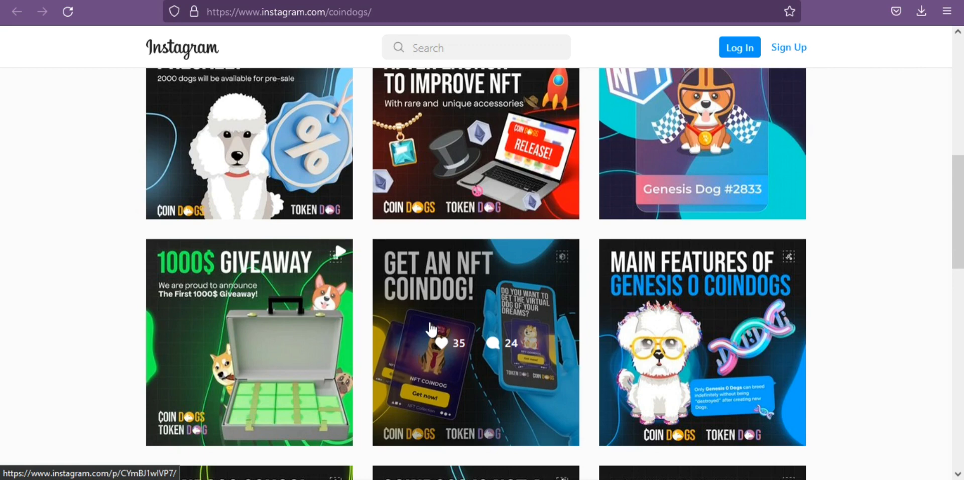
{"action": "scroll", "scroll_direction": "down", "scroll_amount": 3}
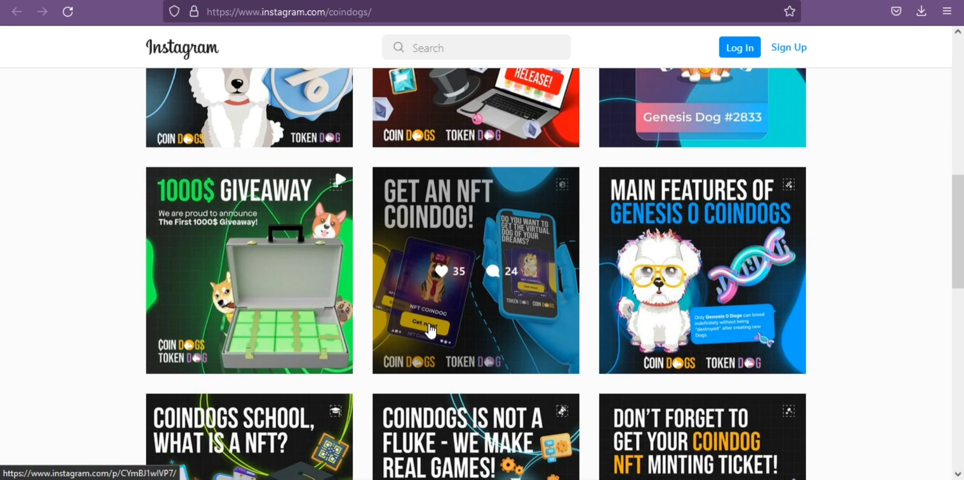
{"action": "scroll", "scroll_direction": "down", "scroll_amount": 3}
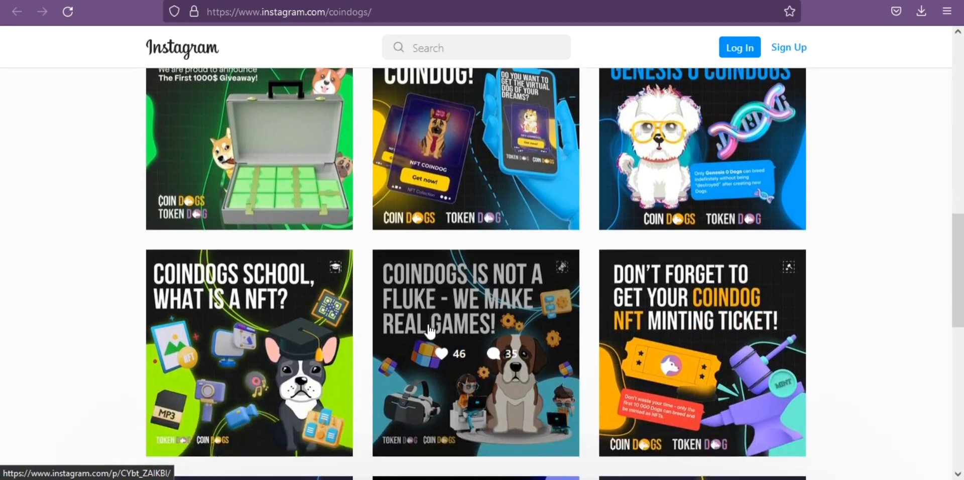
{"action": "mouse_move", "coordinate": [423, 334]}
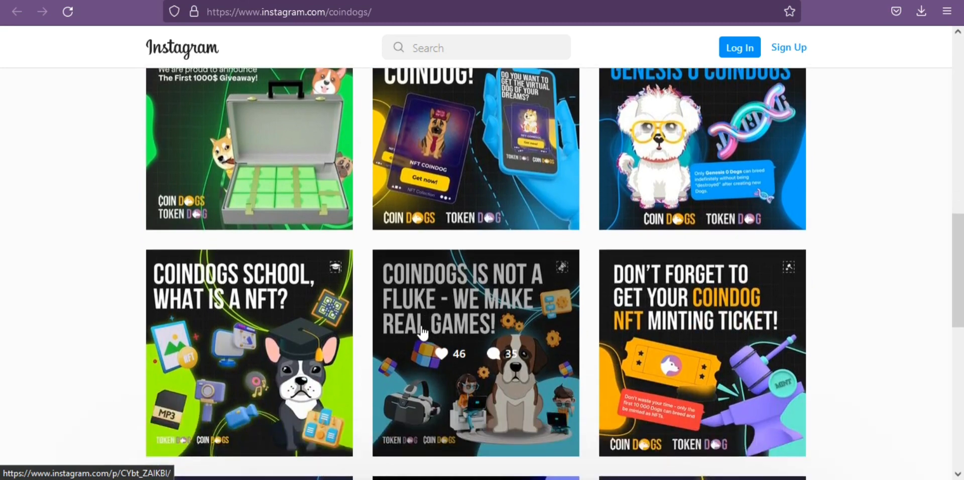
{"action": "scroll", "scroll_direction": "down", "scroll_amount": 3}
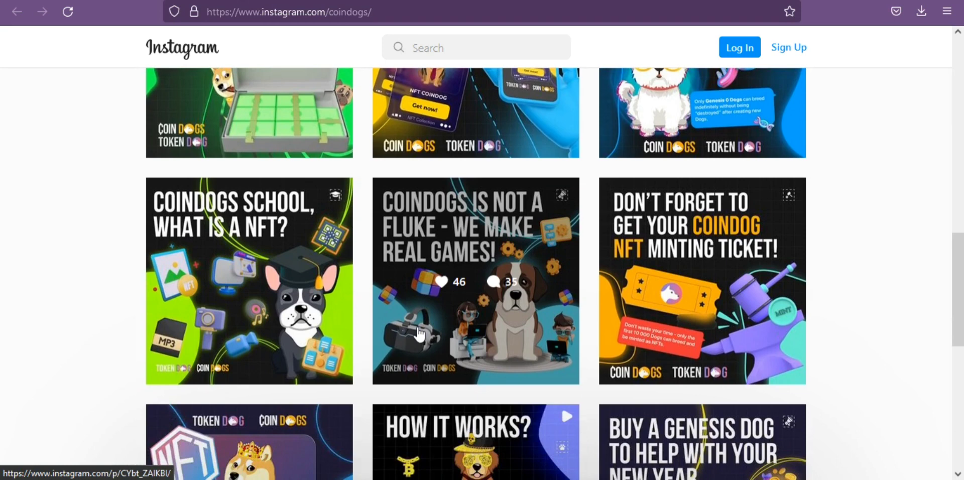
{"action": "scroll", "scroll_direction": "down", "scroll_amount": 3}
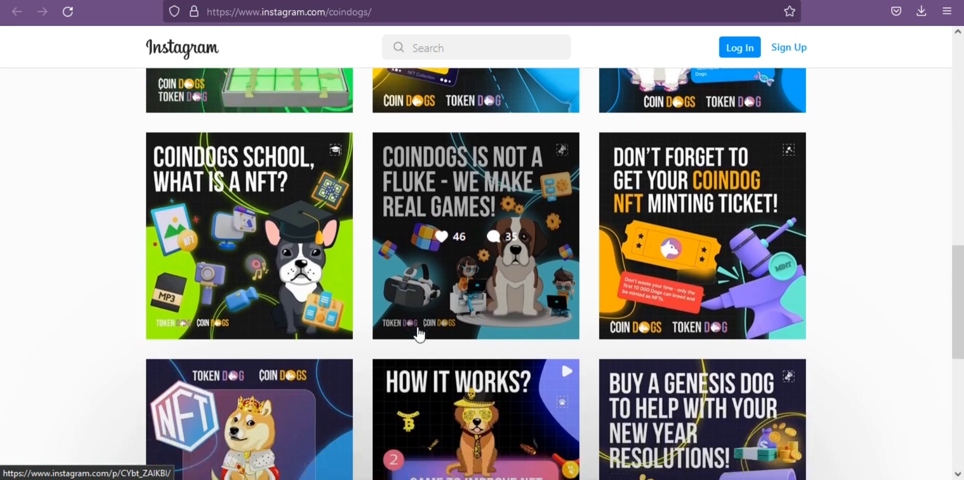
{"action": "scroll", "scroll_direction": "down", "scroll_amount": 3}
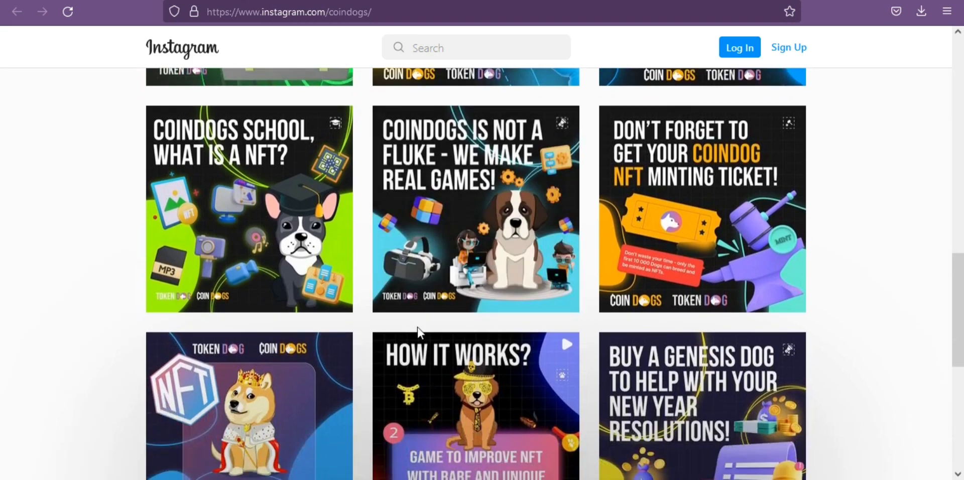
{"action": "scroll", "scroll_direction": "down", "scroll_amount": 3}
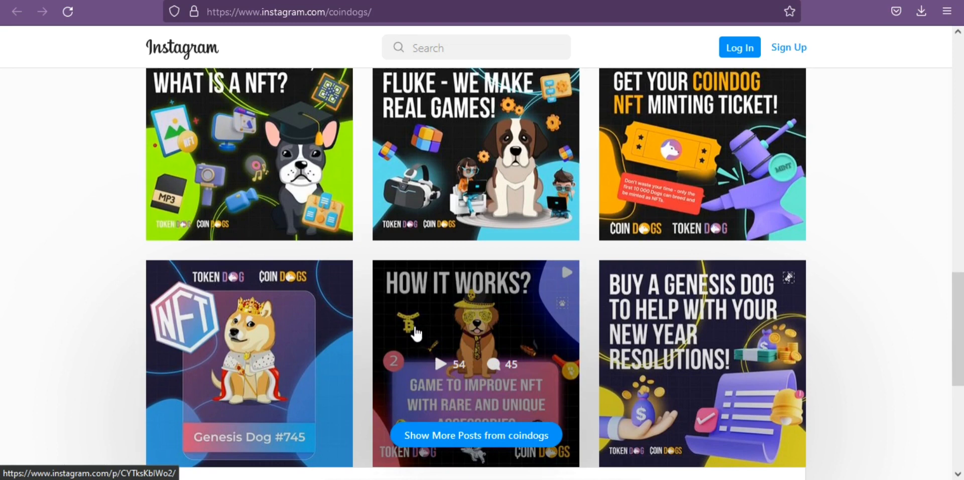
{"action": "scroll", "scroll_direction": "down", "scroll_amount": 3}
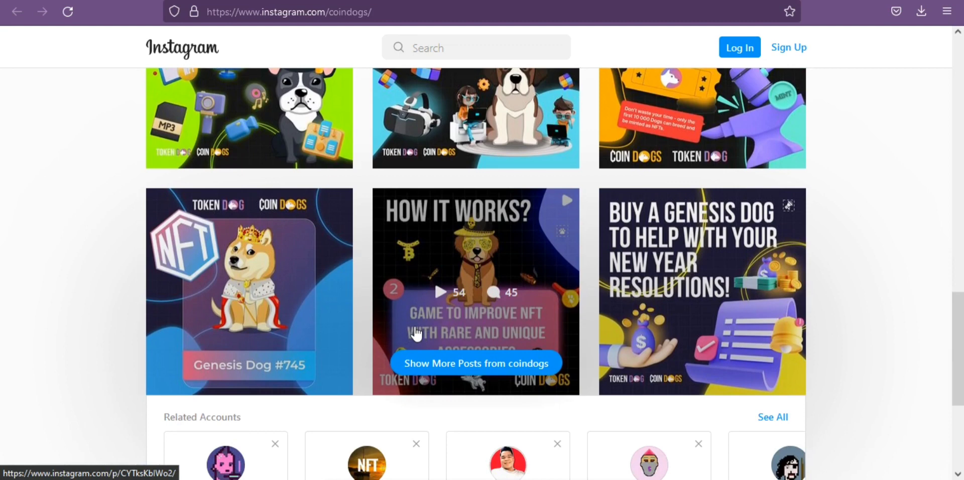
{"action": "scroll", "scroll_direction": "down", "scroll_amount": 3}
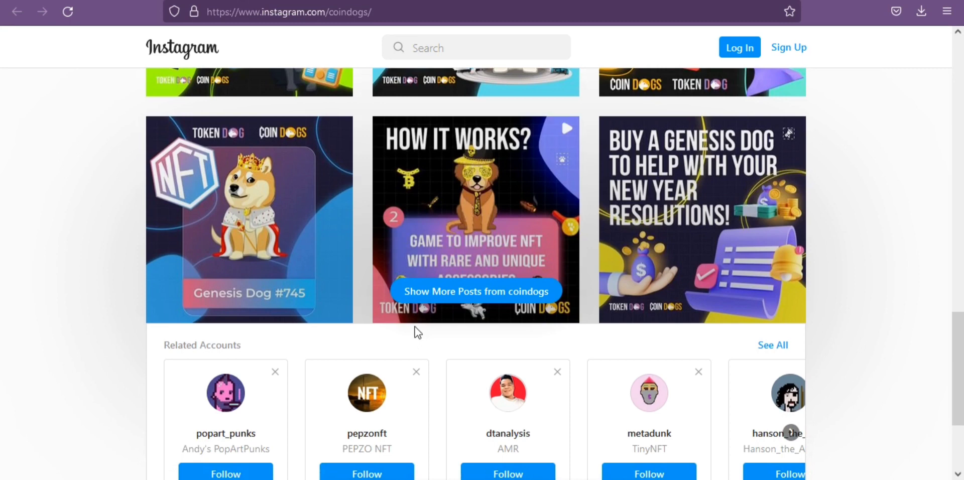
{"action": "scroll", "scroll_direction": "down", "scroll_amount": 3}
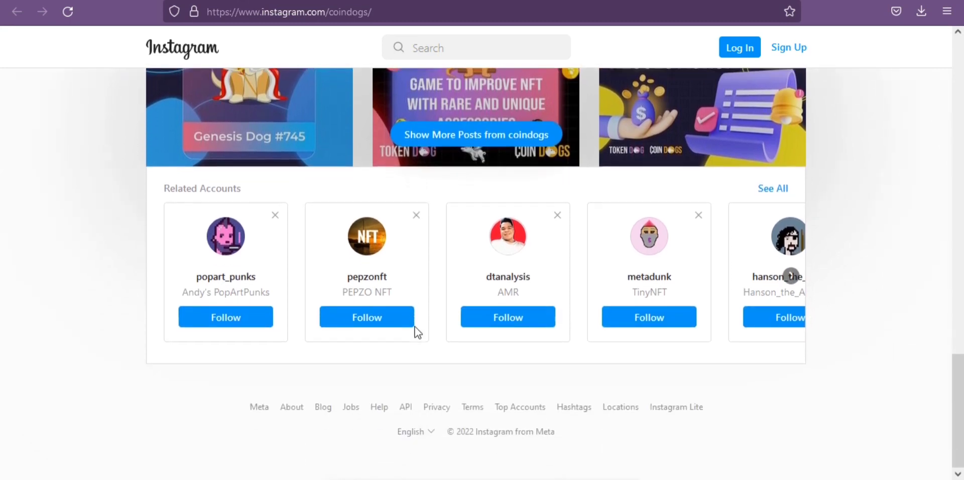
{"action": "mouse_move", "coordinate": [329, 211]}
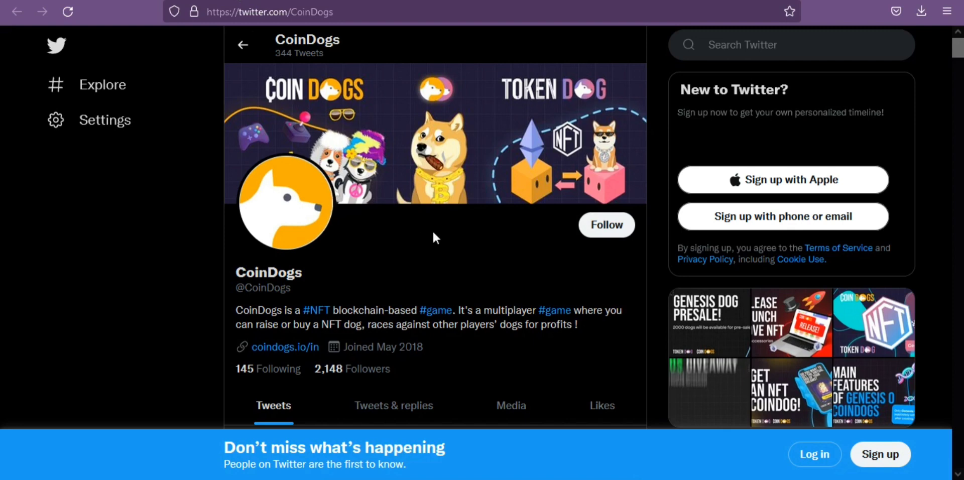
Scroll down the CoinDogs Twitter timeline past the Genesis Dog #2833 tweet
{"action": "scroll", "scroll_direction": "down", "scroll_amount": 3}
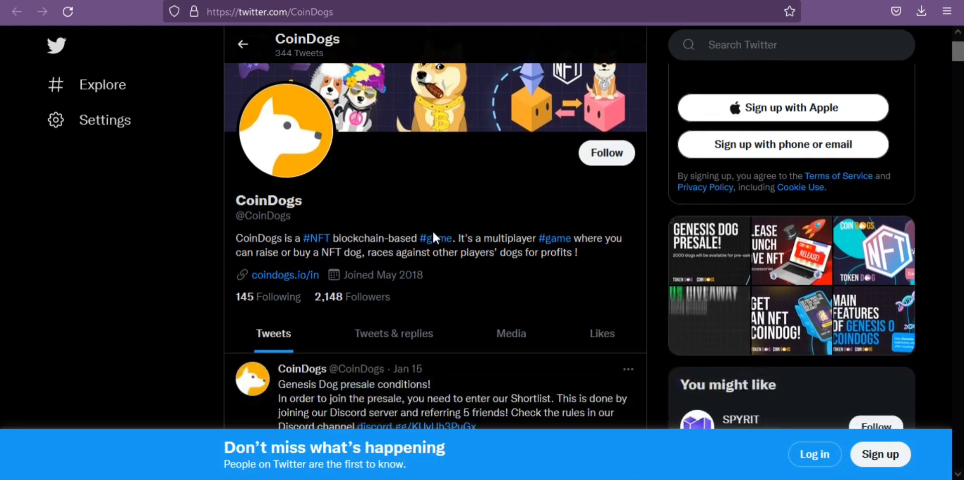
{"action": "scroll", "scroll_direction": "down", "scroll_amount": 3}
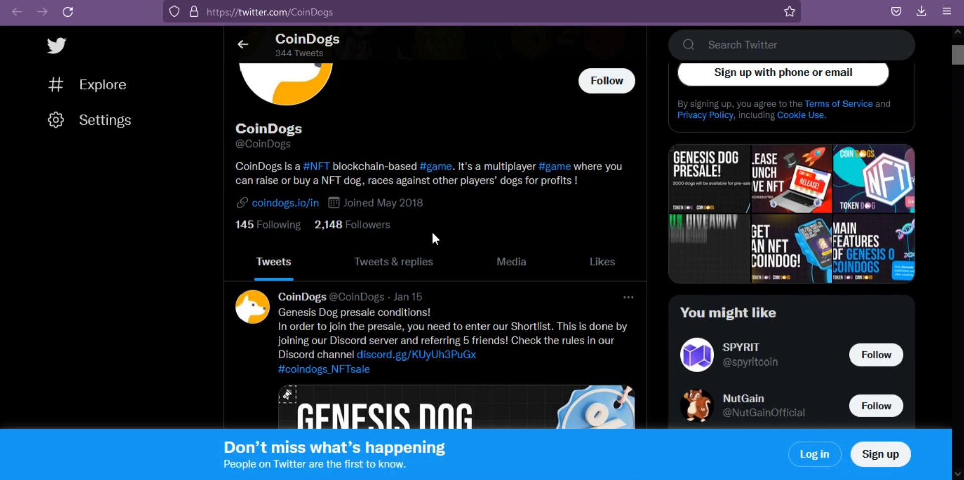
{"action": "scroll", "scroll_direction": "down", "scroll_amount": 3}
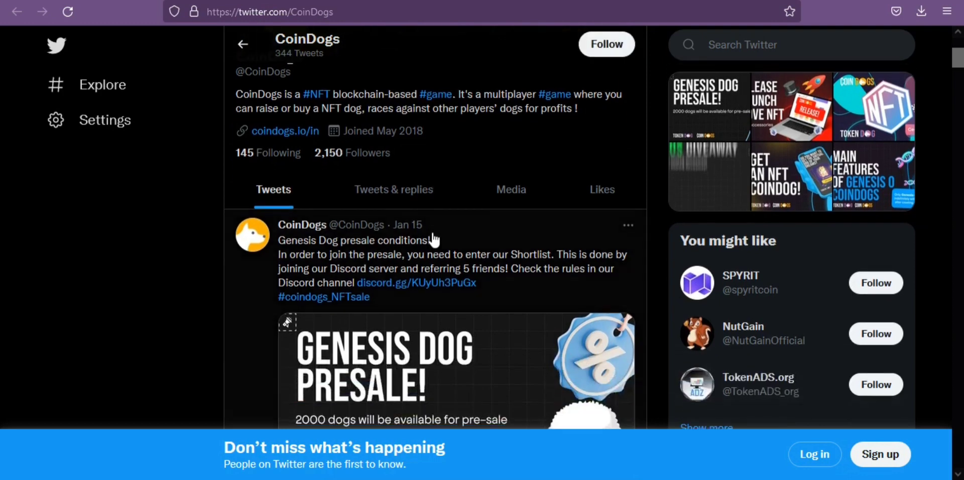
{"action": "scroll", "scroll_direction": "down", "scroll_amount": 3}
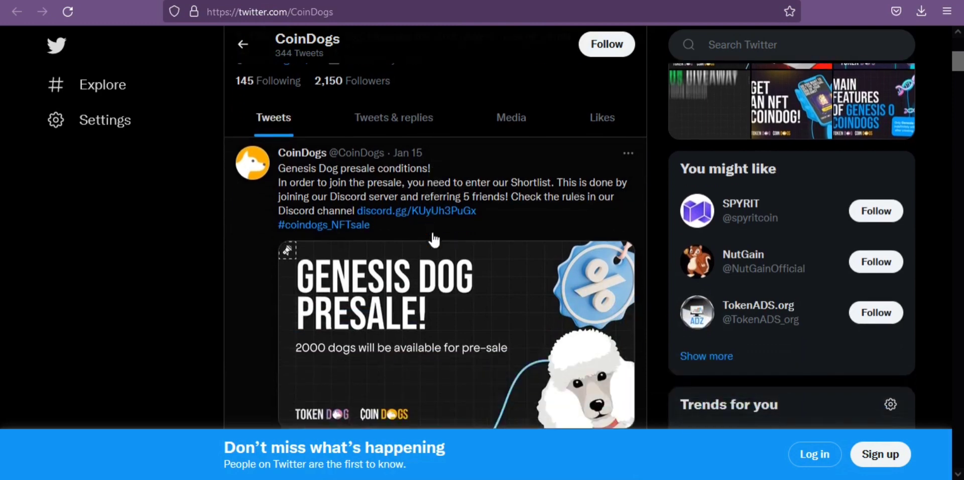
{"action": "scroll", "scroll_direction": "down", "scroll_amount": 3}
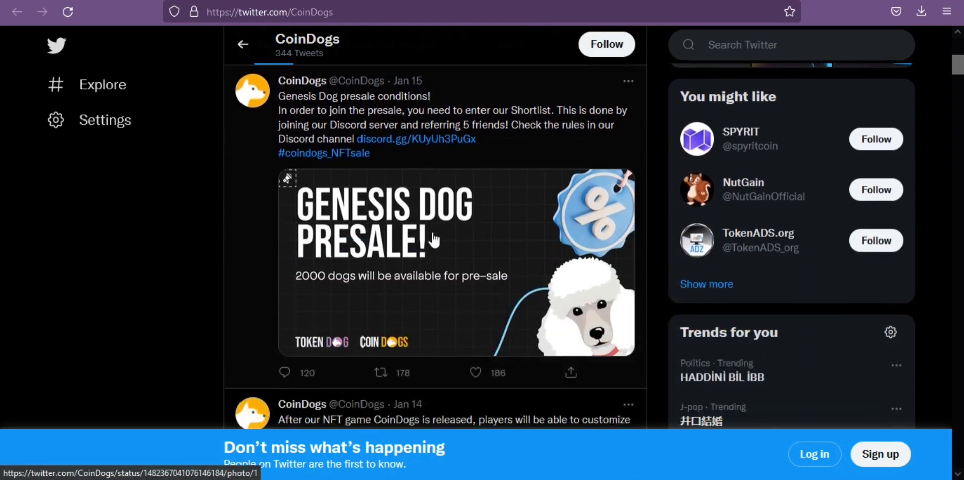
{"action": "scroll", "scroll_direction": "down", "scroll_amount": 3}
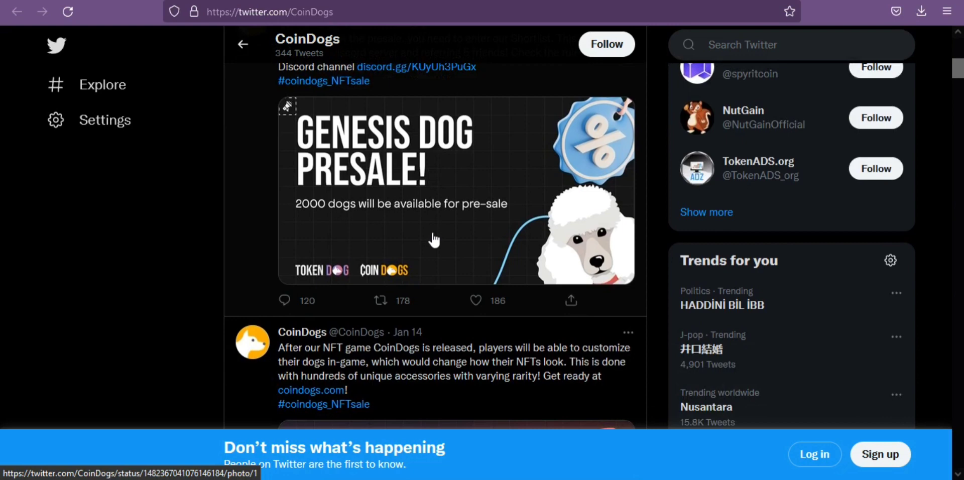
{"action": "scroll", "scroll_direction": "down", "scroll_amount": 3}
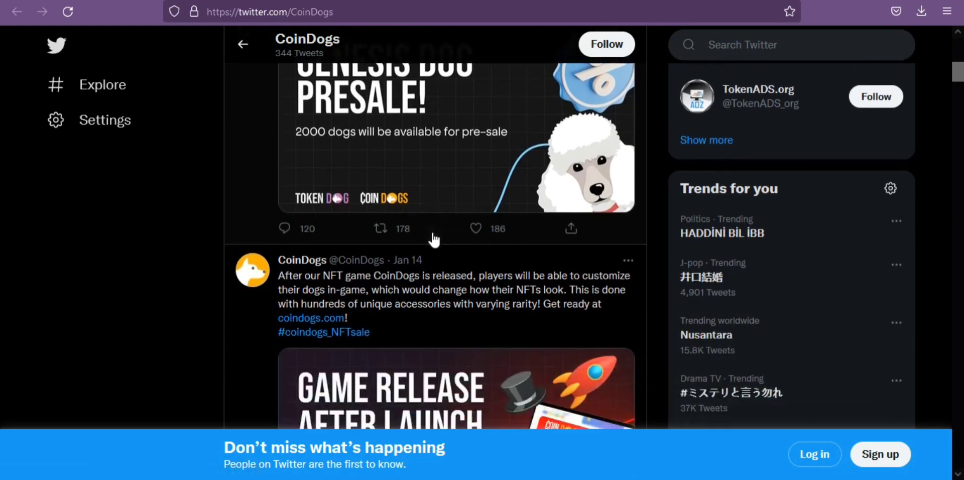
{"action": "scroll", "scroll_direction": "down", "scroll_amount": 3}
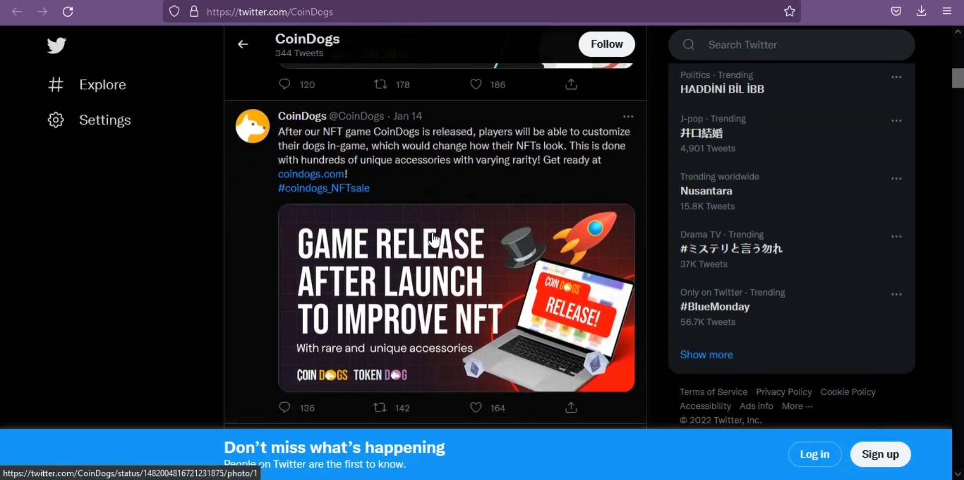
Continue down the timeline to the January 12 1000$ giveaway video tweet
{"action": "scroll", "scroll_direction": "down", "scroll_amount": 3}
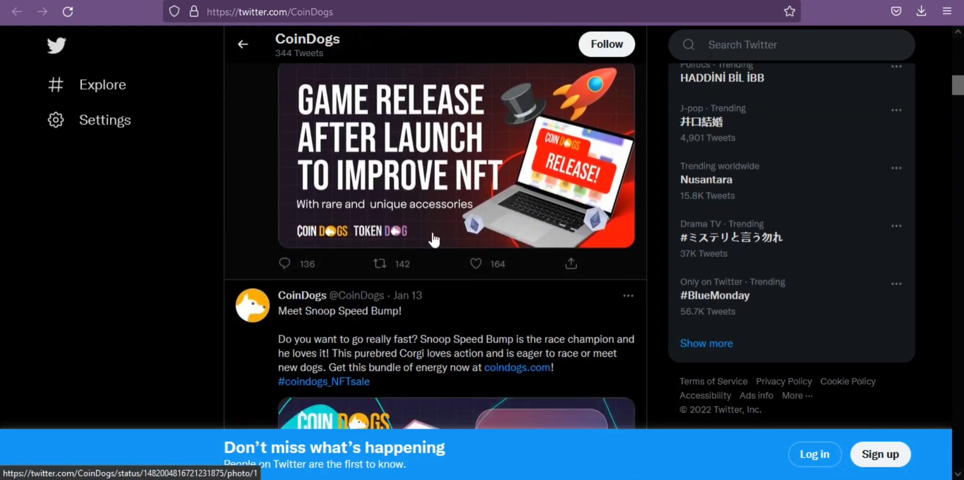
{"action": "scroll", "scroll_direction": "down", "scroll_amount": 3}
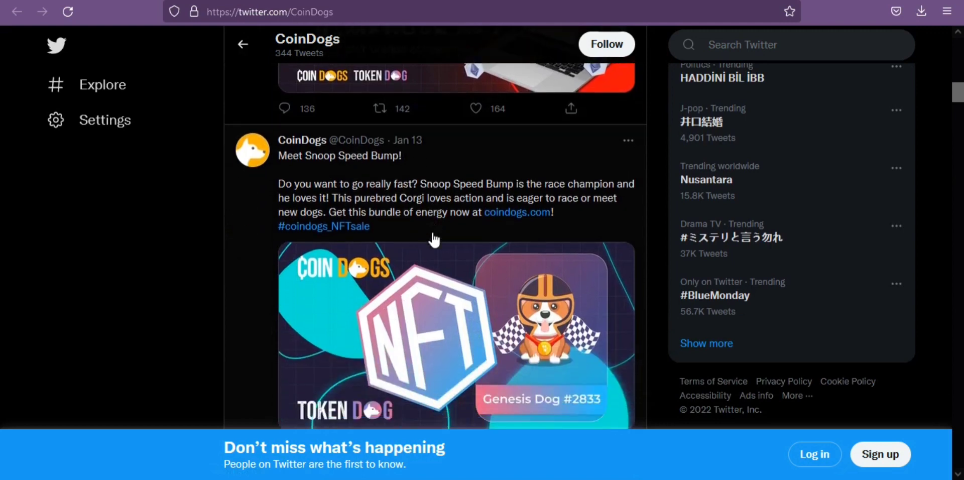
{"action": "scroll", "scroll_direction": "down", "scroll_amount": 3}
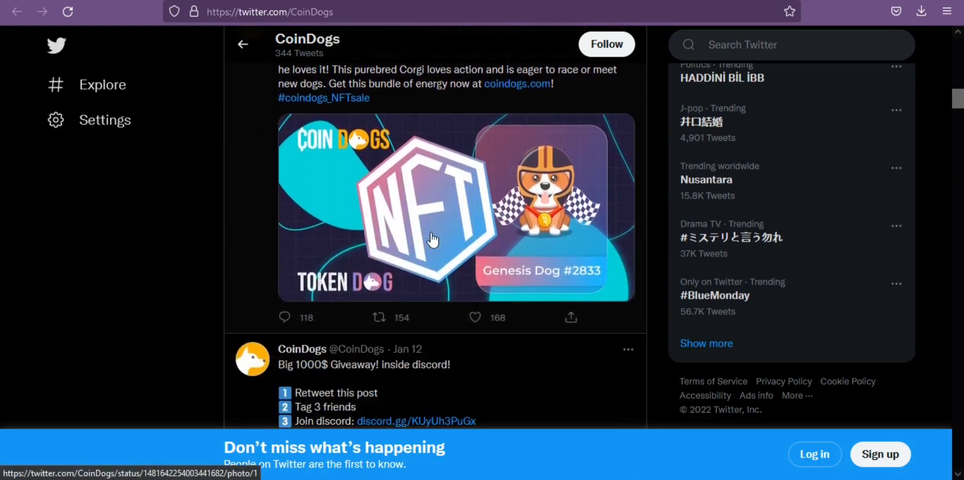
{"action": "scroll", "scroll_direction": "down", "scroll_amount": 3}
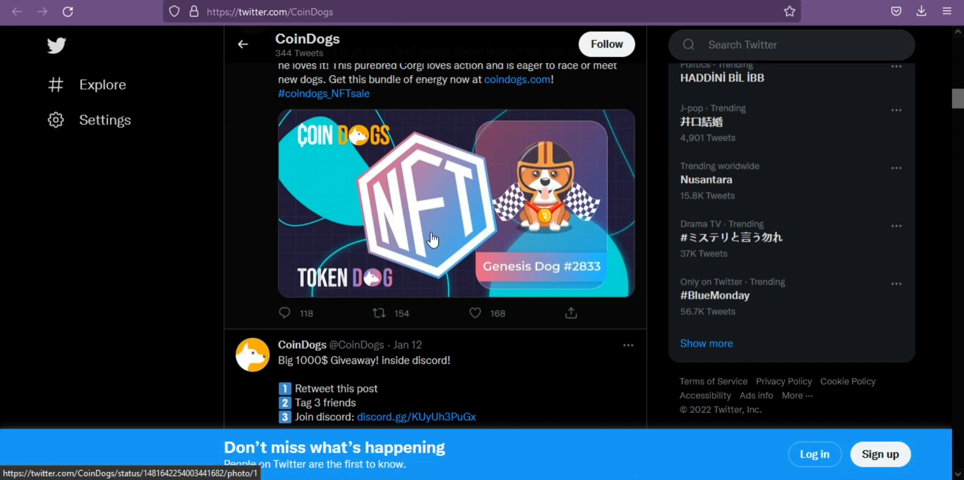
{"action": "scroll", "scroll_direction": "down", "scroll_amount": 3}
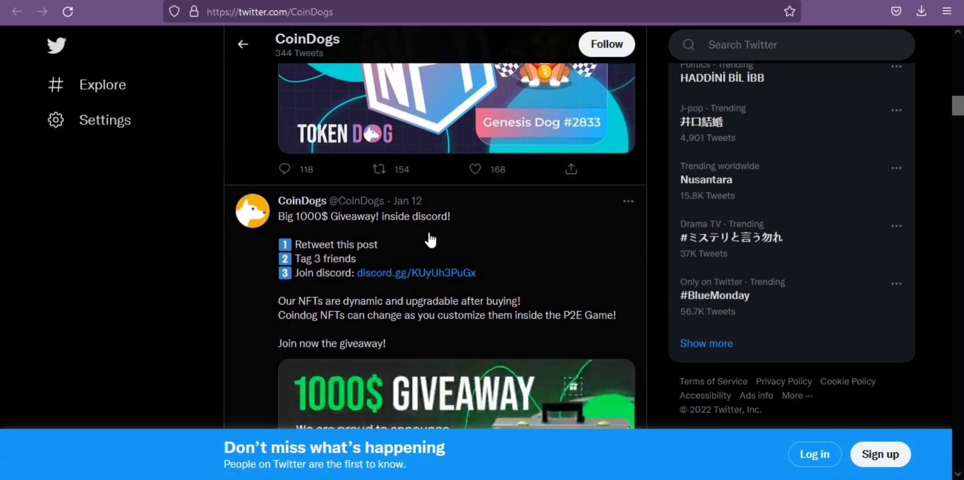
{"action": "mouse_move", "coordinate": [427, 240]}
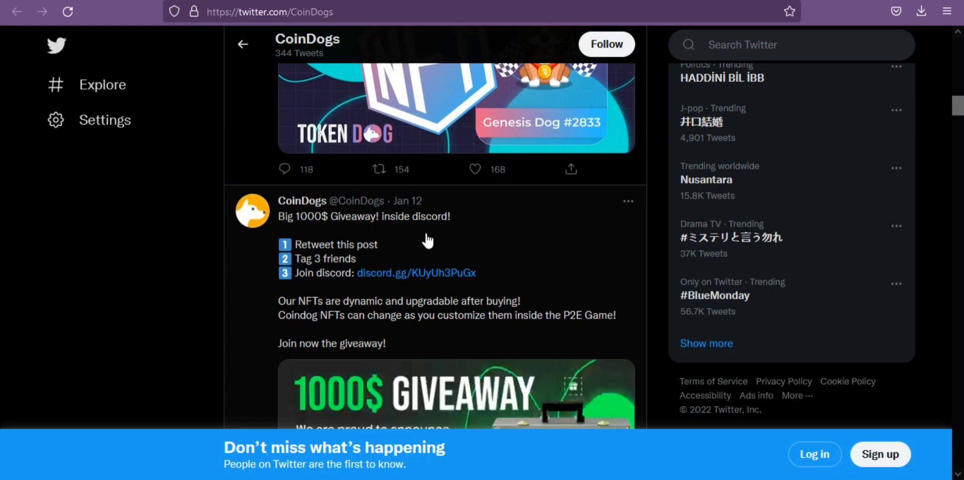
{"action": "scroll", "scroll_direction": "down", "scroll_amount": 3}
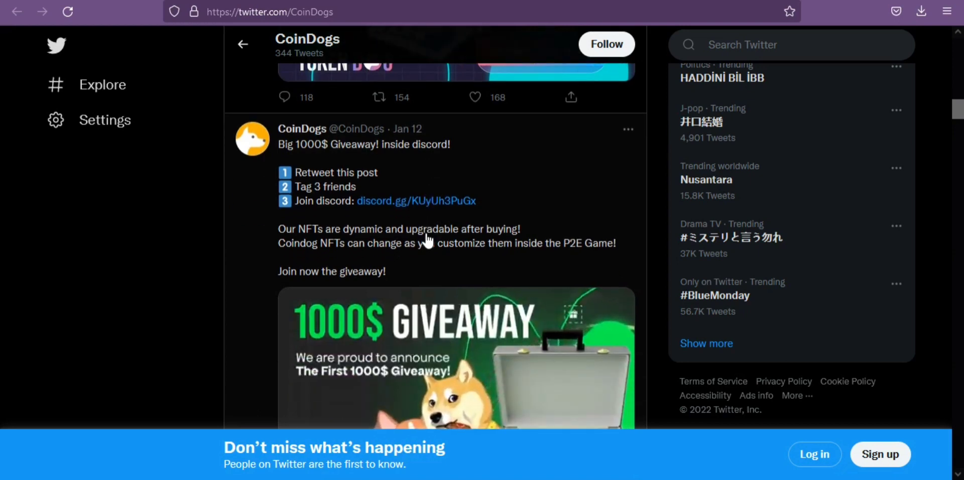
{"action": "scroll", "scroll_direction": "down", "scroll_amount": 3}
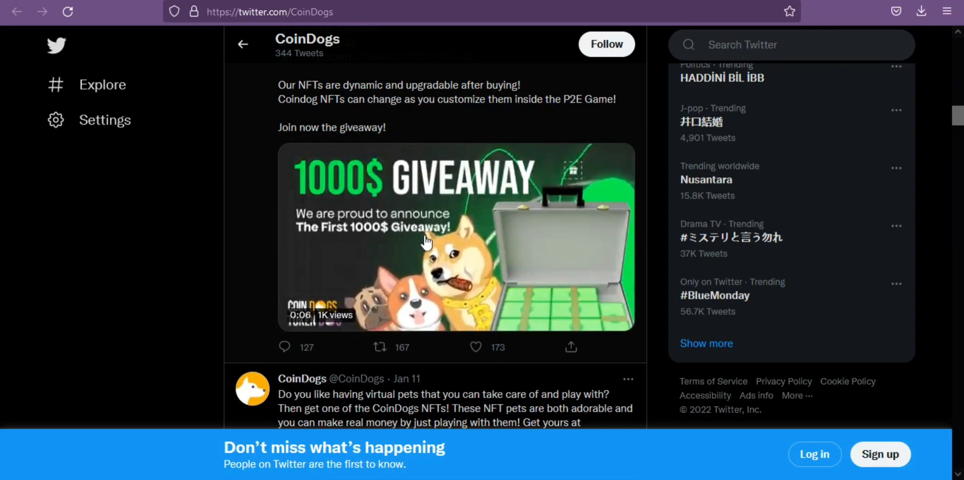
{"action": "scroll", "scroll_direction": "down", "scroll_amount": 3}
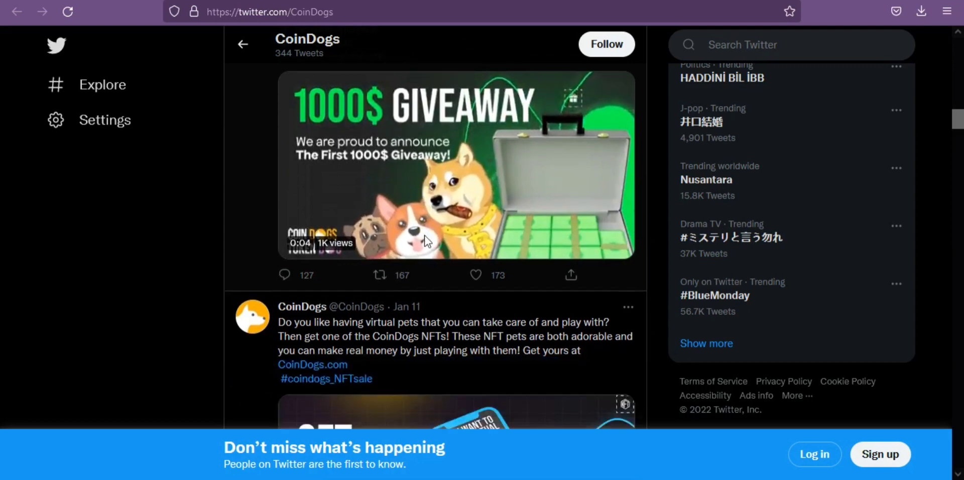
Start the giveaway video and scroll on past the Genesis 0 Dogs tweet
{"action": "left_click", "coordinate": [426, 240]}
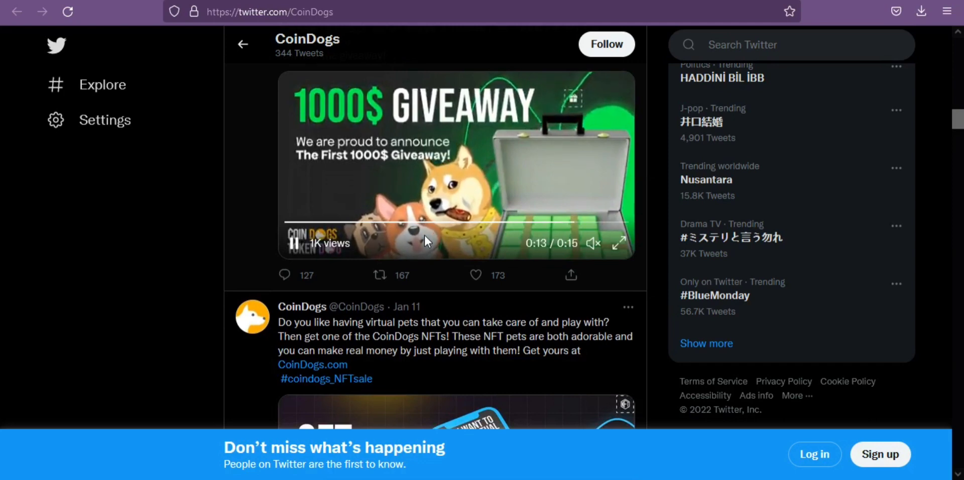
{"action": "scroll", "scroll_direction": "down", "scroll_amount": 3}
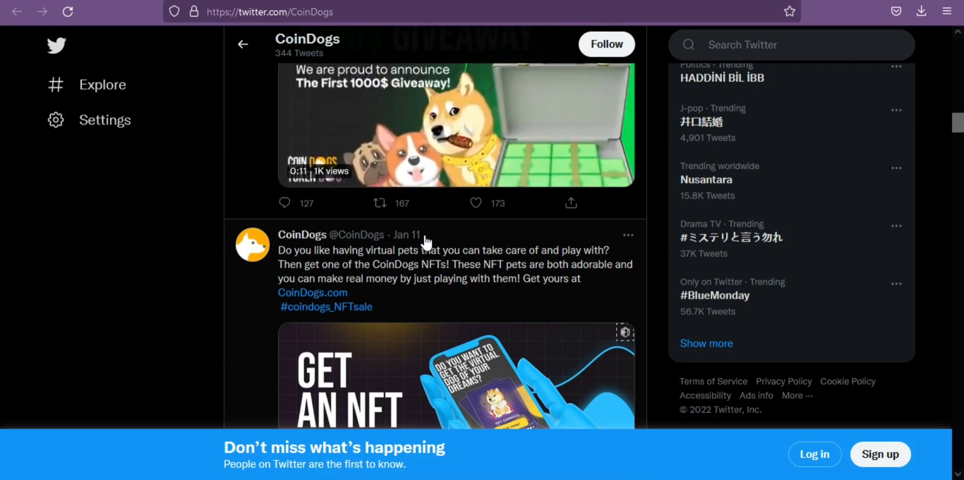
{"action": "scroll", "scroll_direction": "down", "scroll_amount": 3}
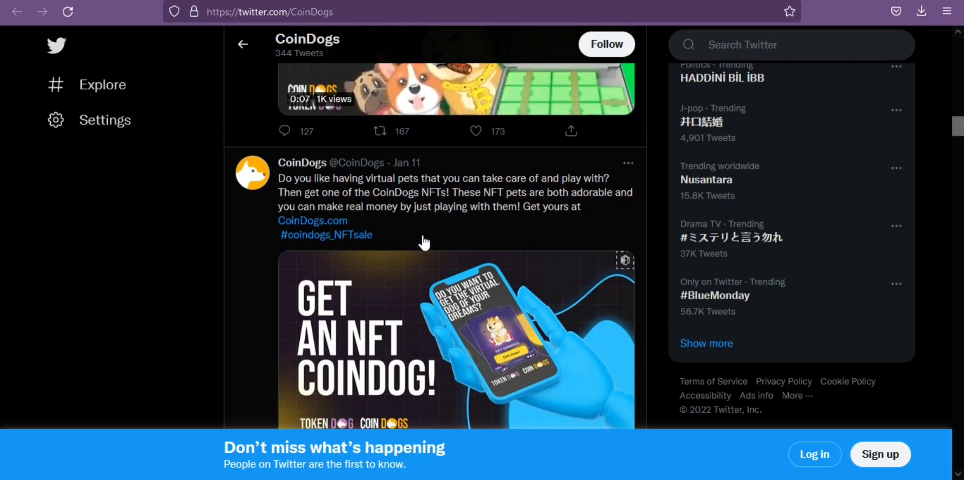
{"action": "scroll", "scroll_direction": "down", "scroll_amount": 3}
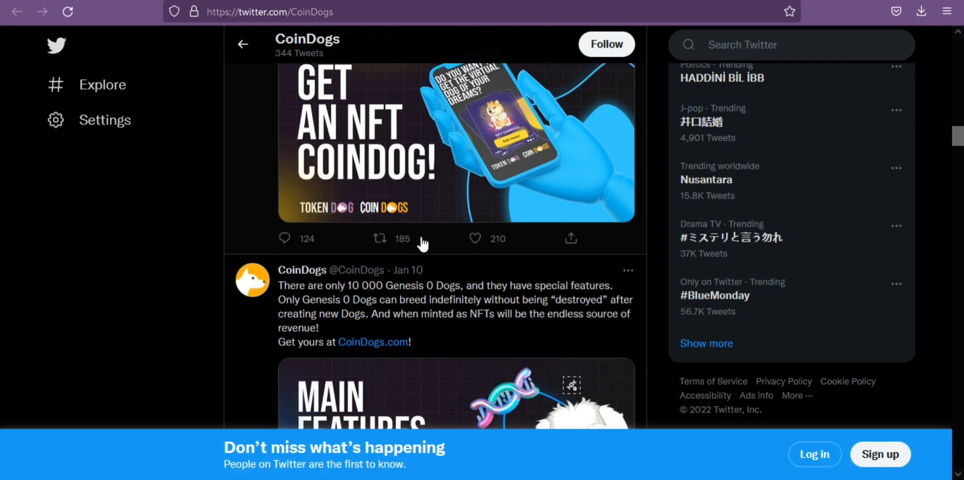
{"action": "scroll", "scroll_direction": "down", "scroll_amount": 3}
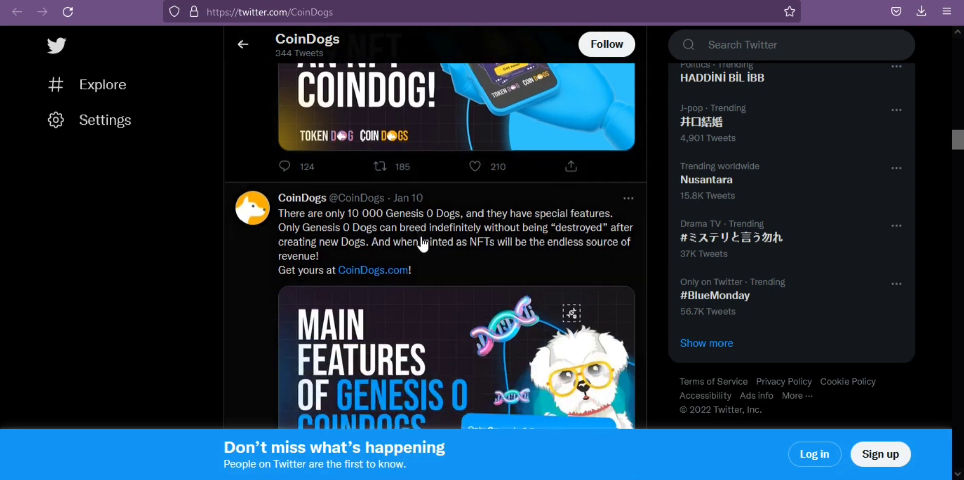
{"action": "scroll", "scroll_direction": "down", "scroll_amount": 3}
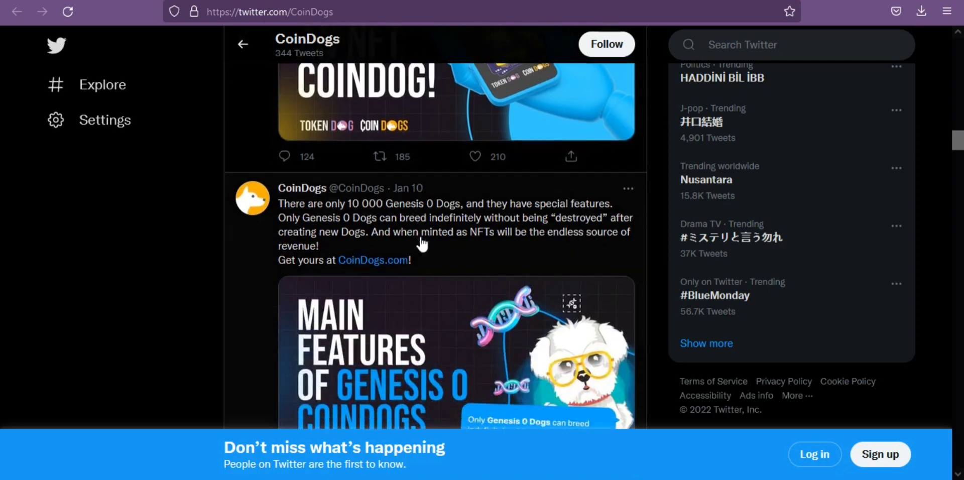
Scroll past Topics to follow down to the CoinDogs School tweet explaining what an NFT is
{"action": "scroll", "scroll_direction": "down", "scroll_amount": 3}
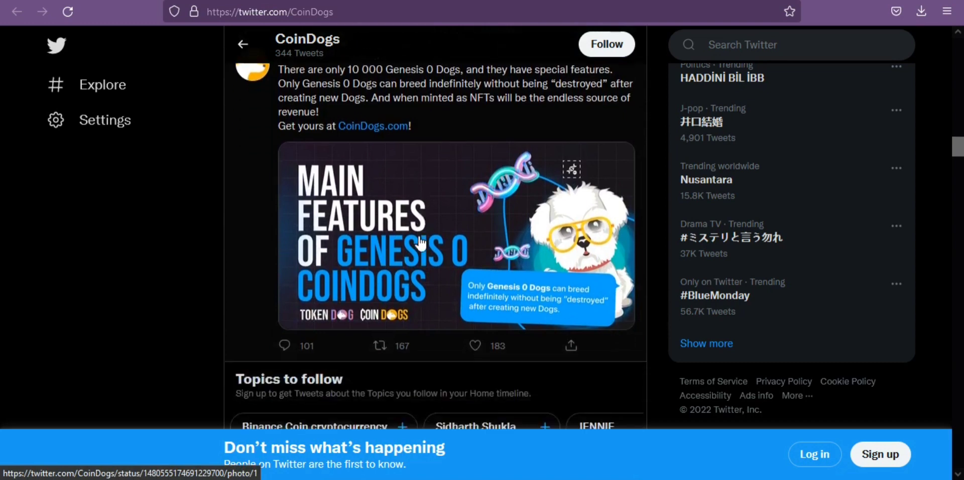
{"action": "scroll", "scroll_direction": "down", "scroll_amount": 3}
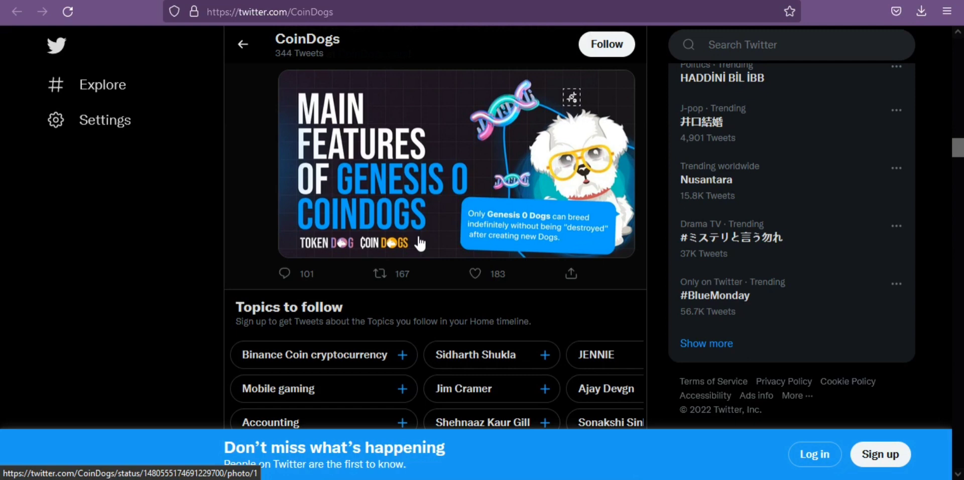
{"action": "scroll", "scroll_direction": "down", "scroll_amount": 3}
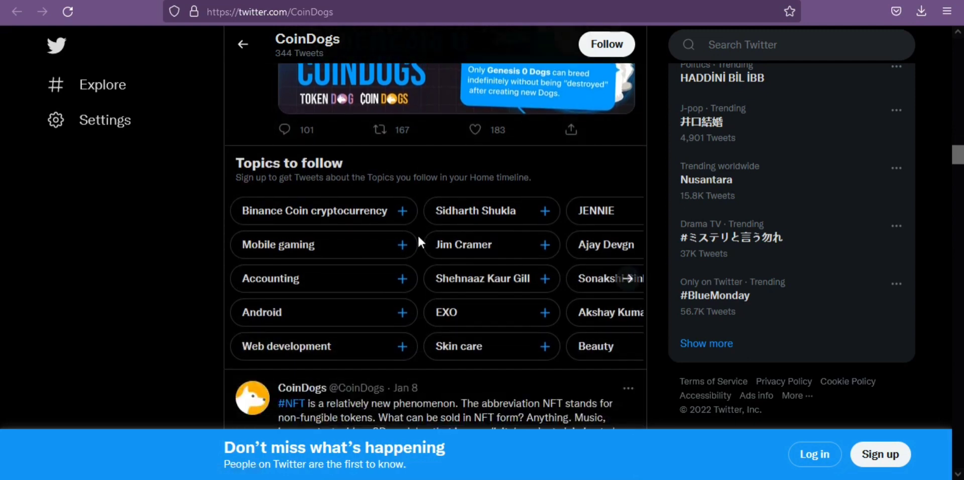
{"action": "scroll", "scroll_direction": "down", "scroll_amount": 3}
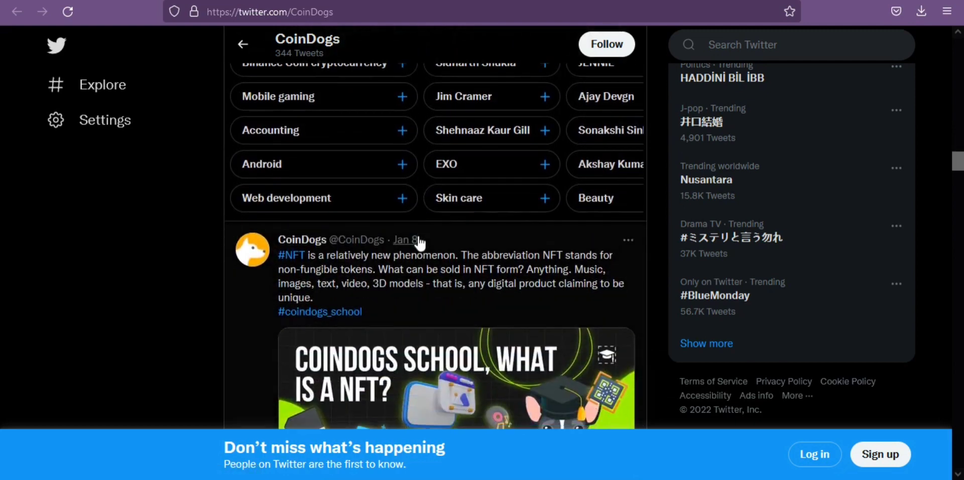
{"action": "scroll", "scroll_direction": "down", "scroll_amount": 3}
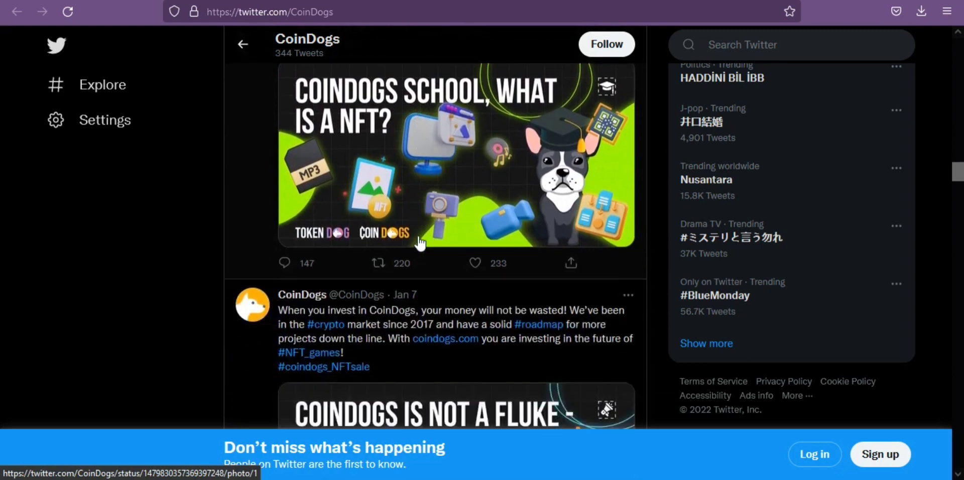
{"action": "scroll", "scroll_direction": "down", "scroll_amount": 3}
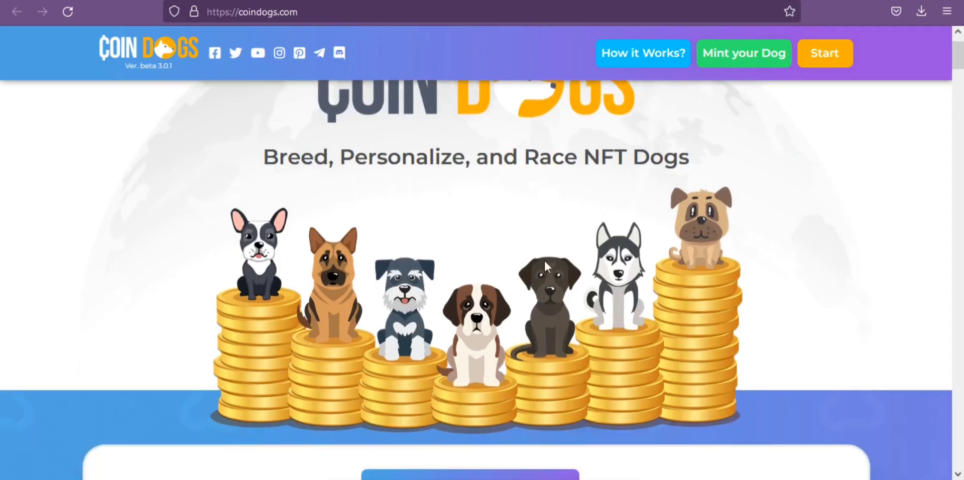
Scroll the coindogs.com homepage down through the 'What is CoinDogs?' section
{"action": "scroll", "scroll_direction": "down", "scroll_amount": 3}
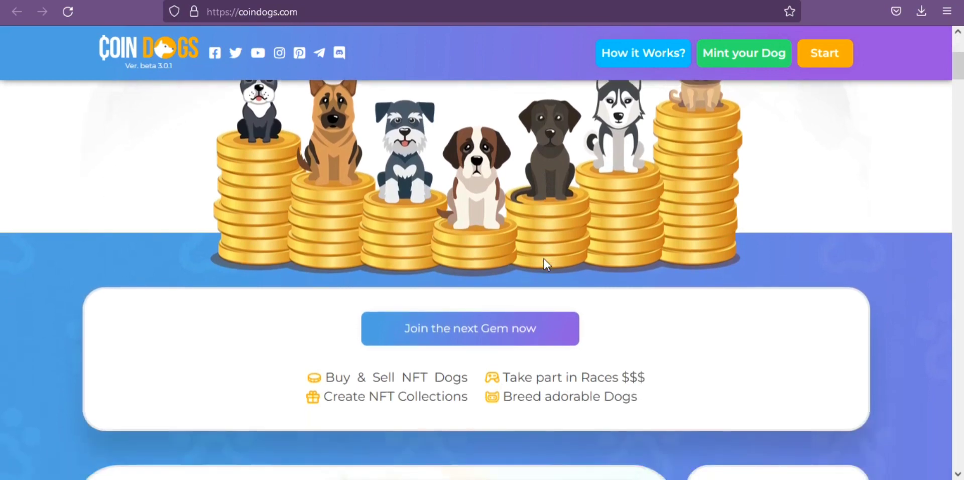
{"action": "scroll", "scroll_direction": "down", "scroll_amount": 3}
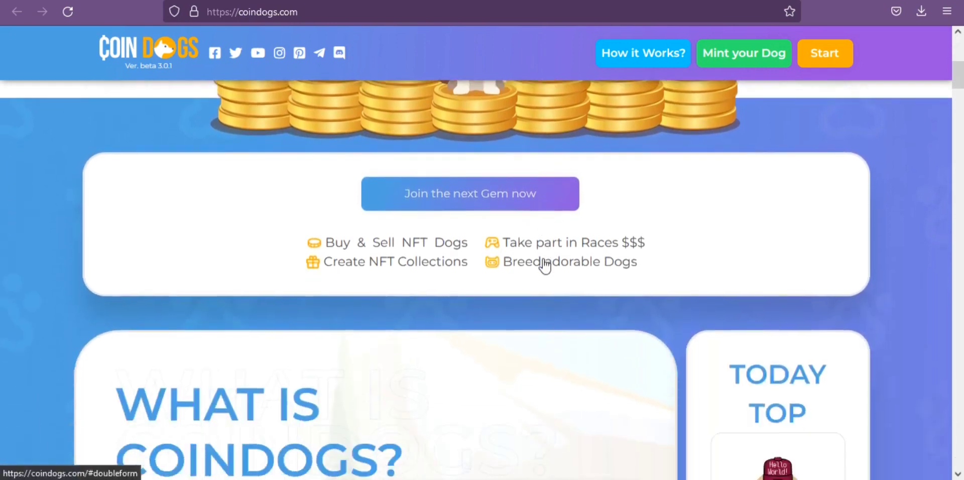
{"action": "scroll", "scroll_direction": "down", "scroll_amount": 3}
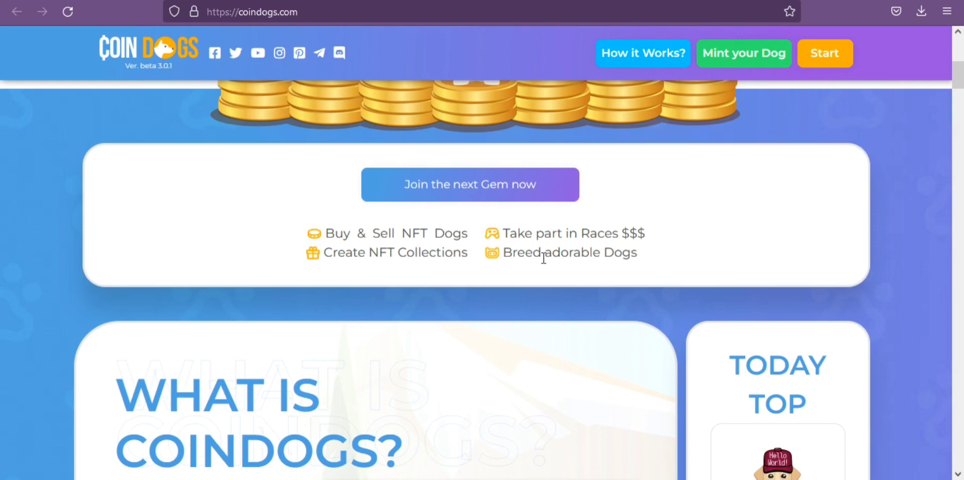
{"action": "scroll", "scroll_direction": "down", "scroll_amount": 3}
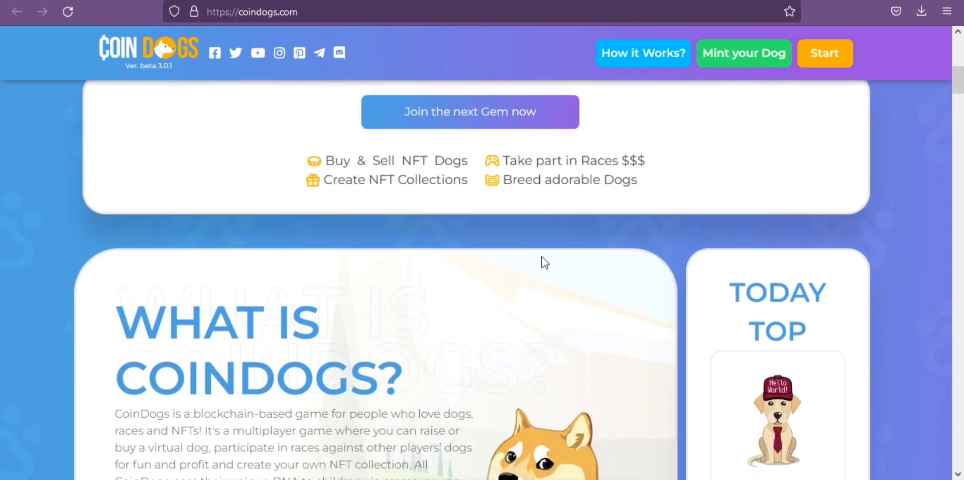
{"action": "scroll", "scroll_direction": "down", "scroll_amount": 3}
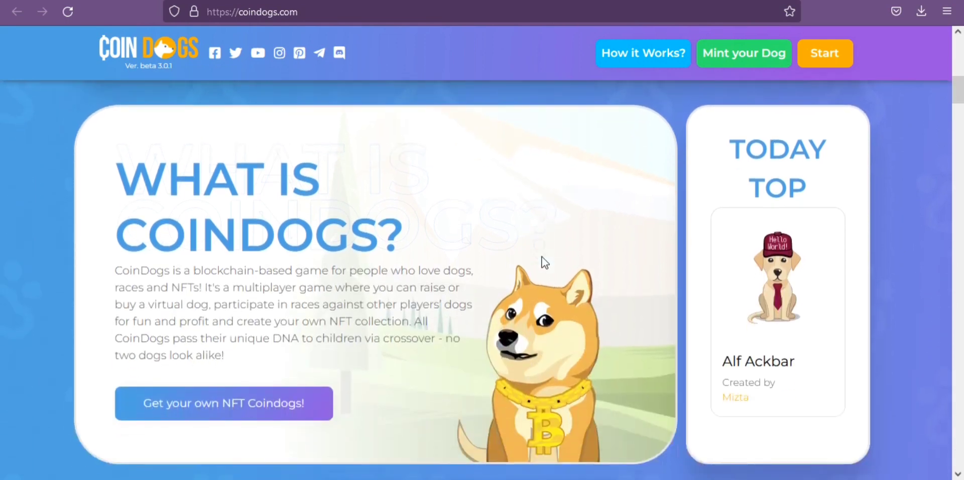
Scroll on to the Race, Personalize, Collect and Minigames cards under 'What can you do with the cute NFT dogs?'
{"action": "scroll", "scroll_direction": "down", "scroll_amount": 3}
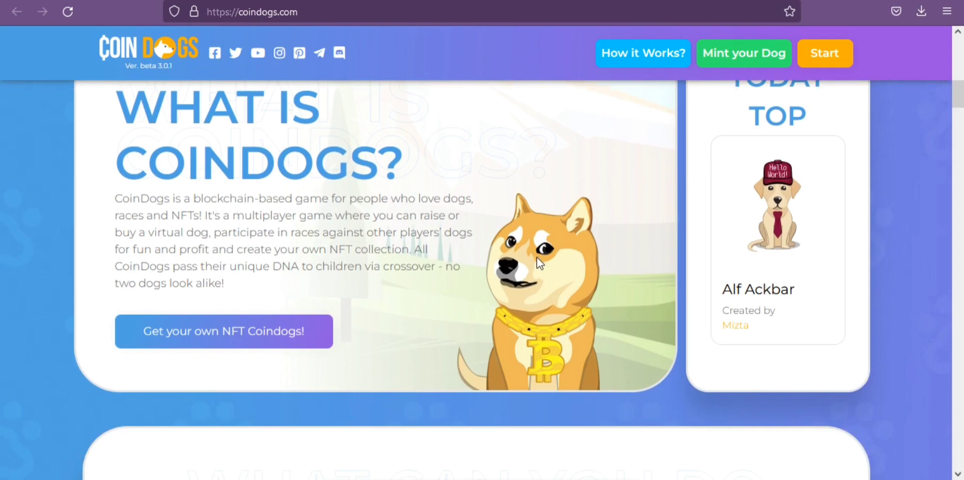
{"action": "scroll", "scroll_direction": "down", "scroll_amount": 3}
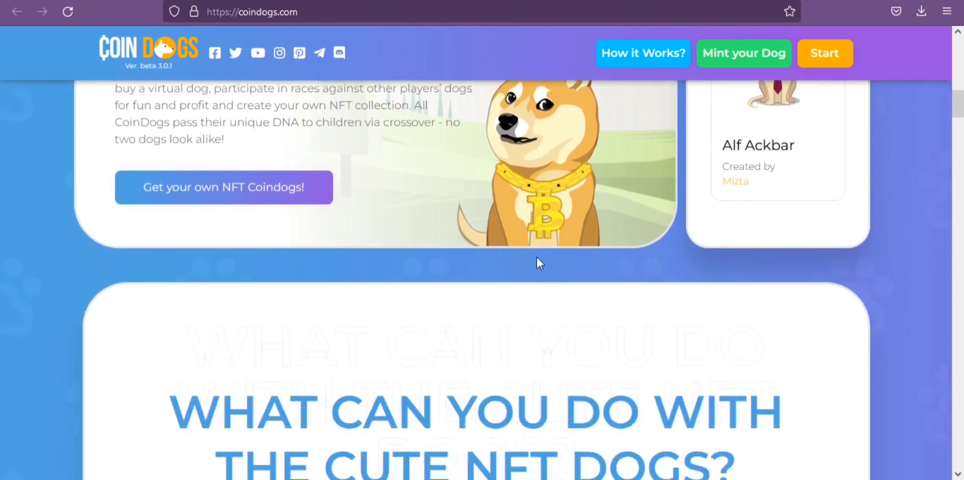
{"action": "scroll", "scroll_direction": "down", "scroll_amount": 3}
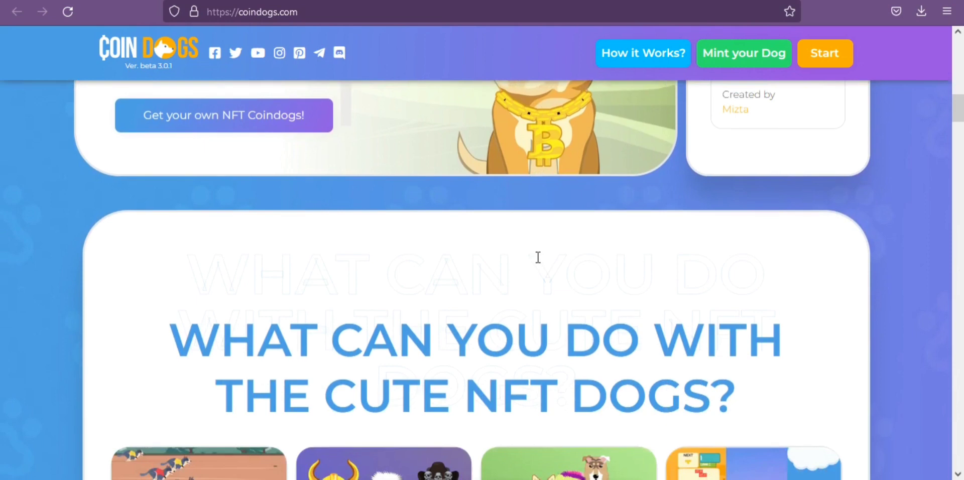
{"action": "scroll", "scroll_direction": "down", "scroll_amount": 3}
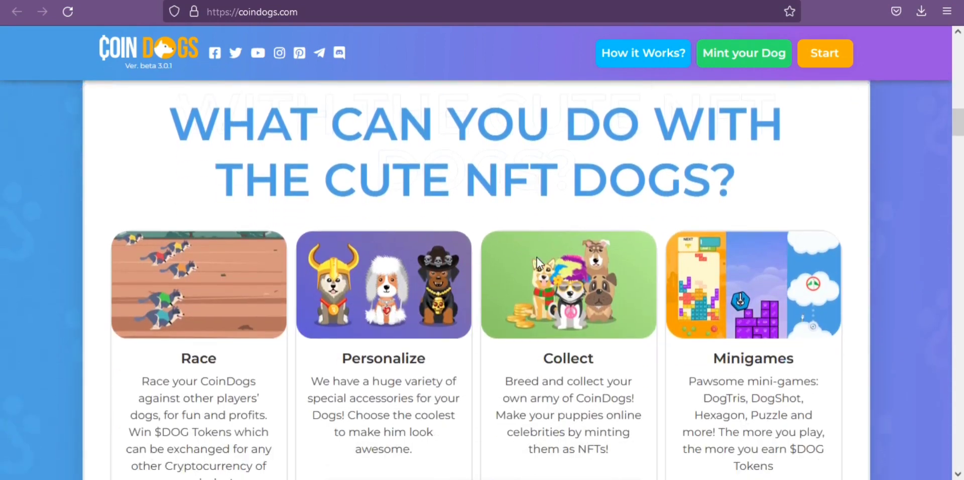
{"action": "scroll", "scroll_direction": "down", "scroll_amount": 3}
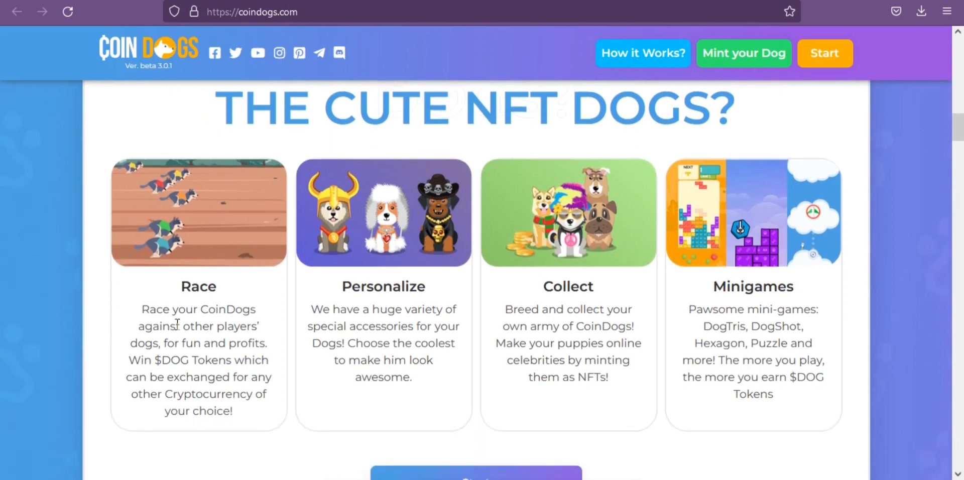
{"action": "mouse_move", "coordinate": [214, 443]}
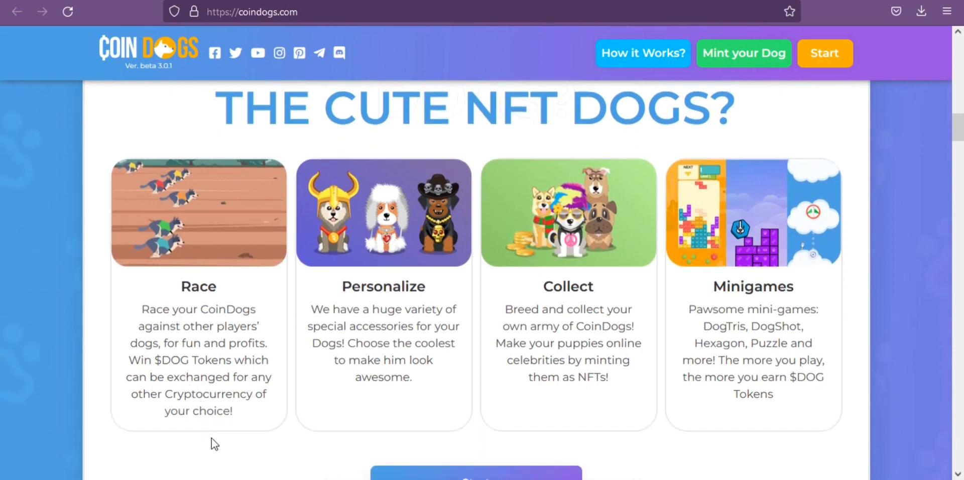